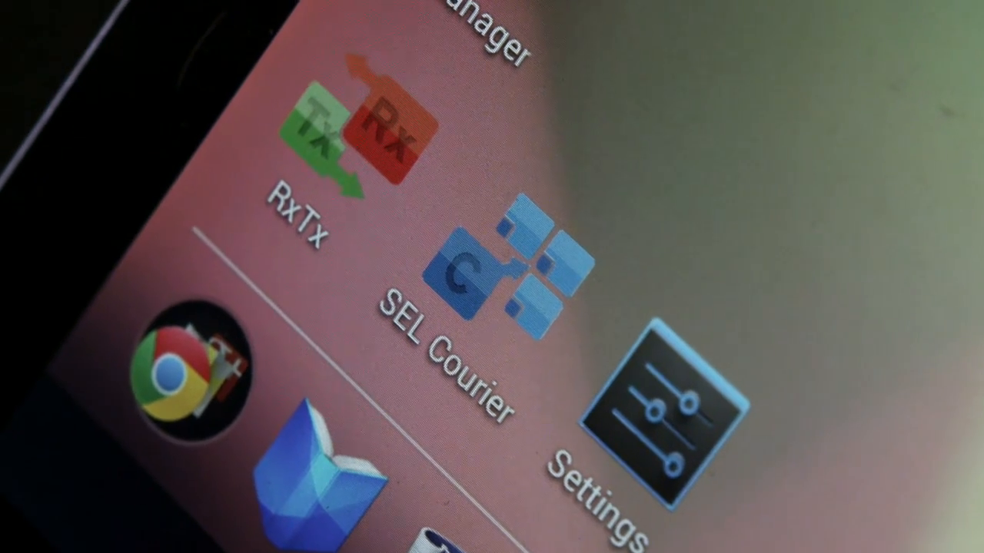
Launch RxTx from the home screen to reach its paired Bluetooth device list.
click(314, 134)
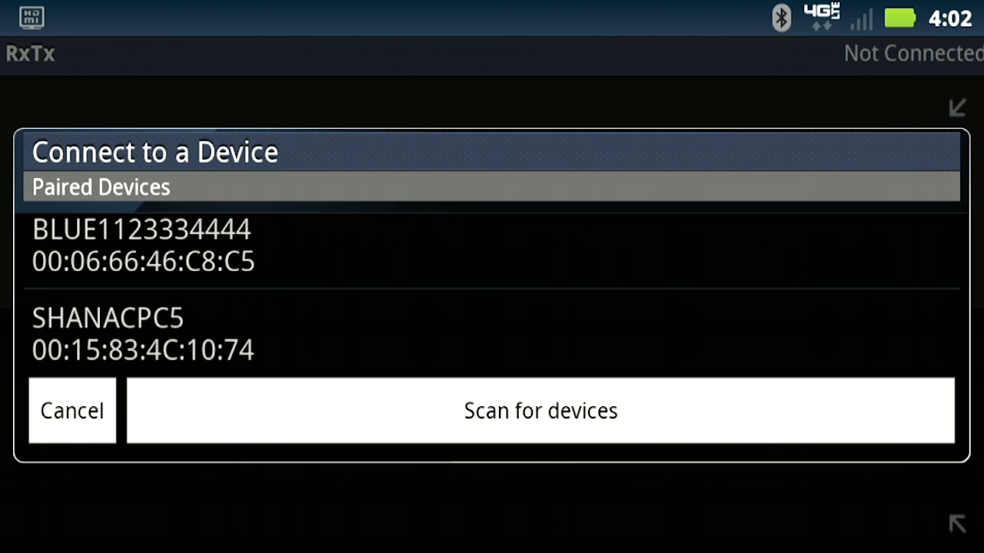
click(142, 244)
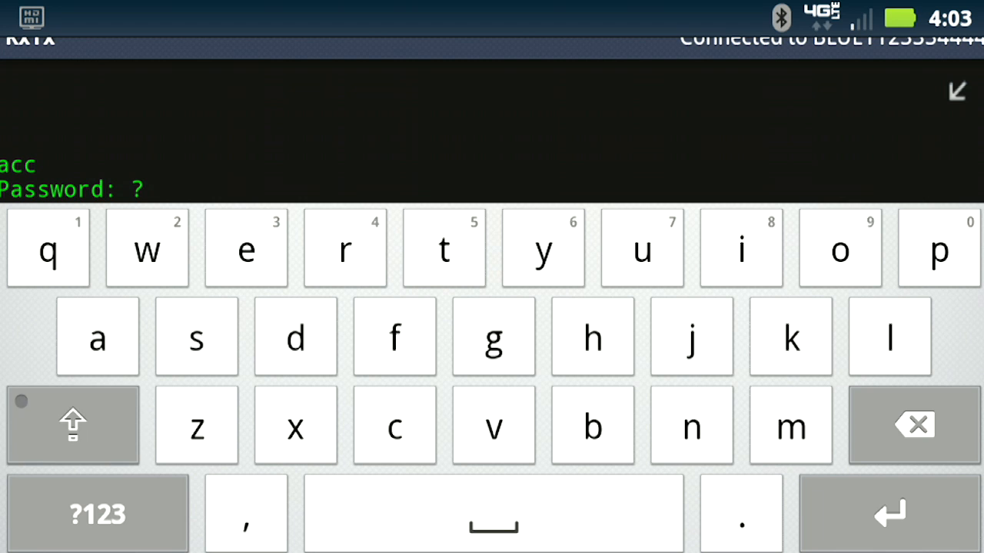
click(73, 425)
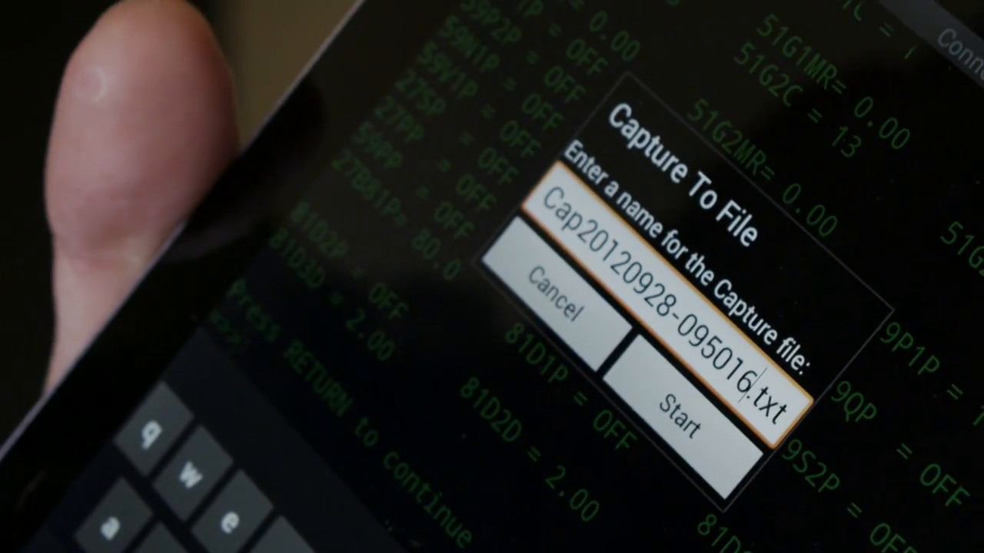
Start capturing the terminal session to Cap20120928-095016.txt.
click(680, 403)
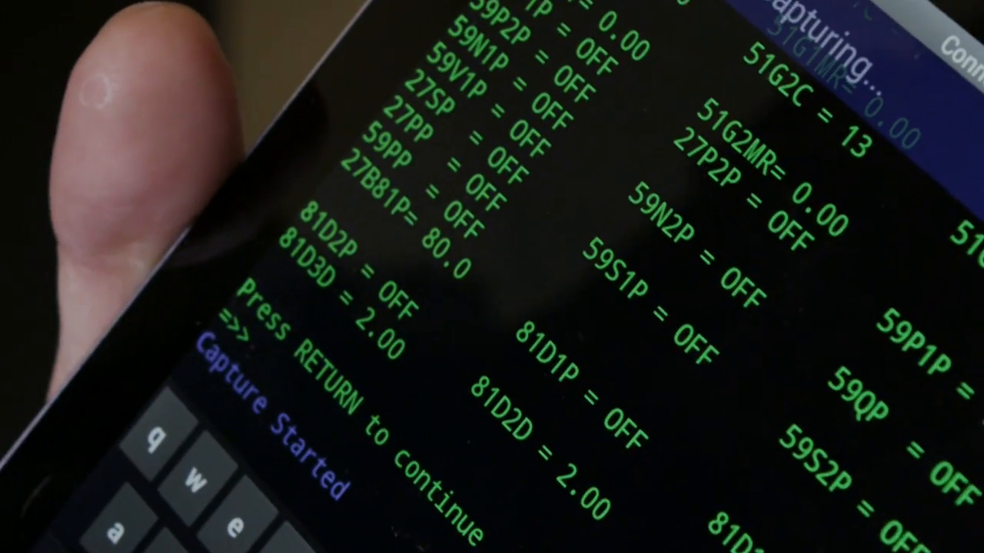